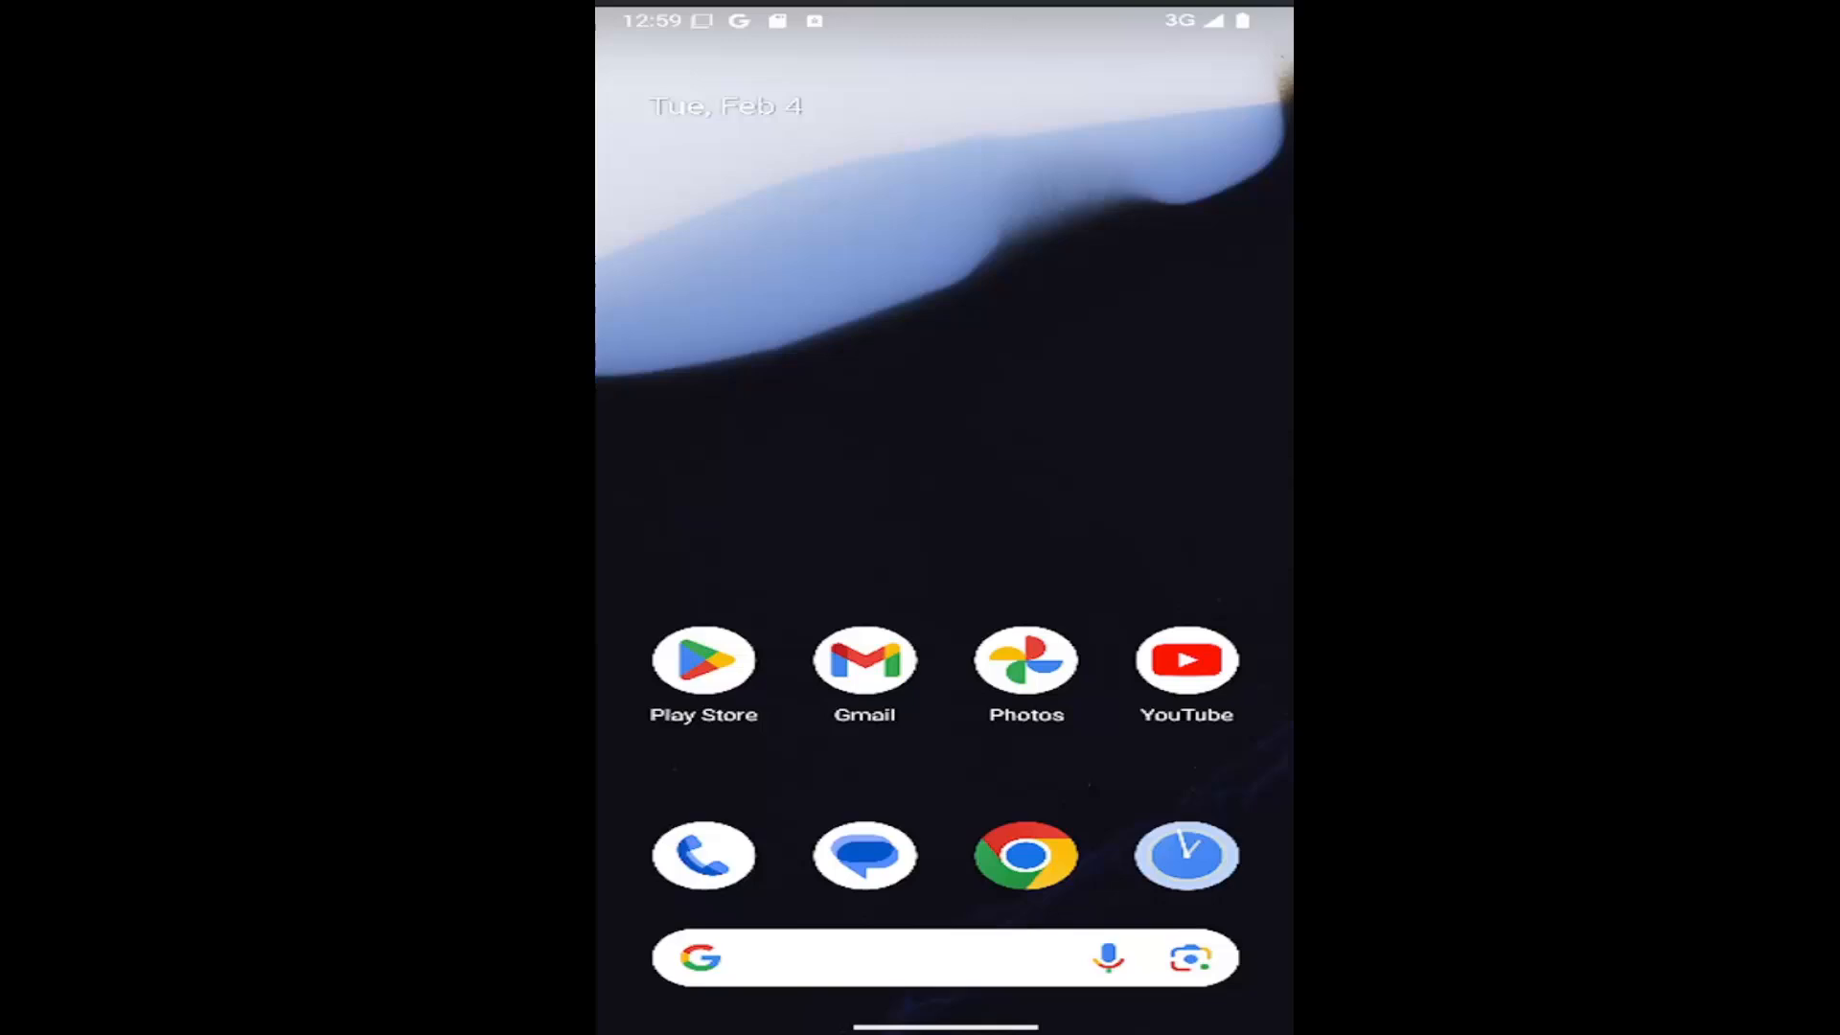
mouse_move(1077, 755)
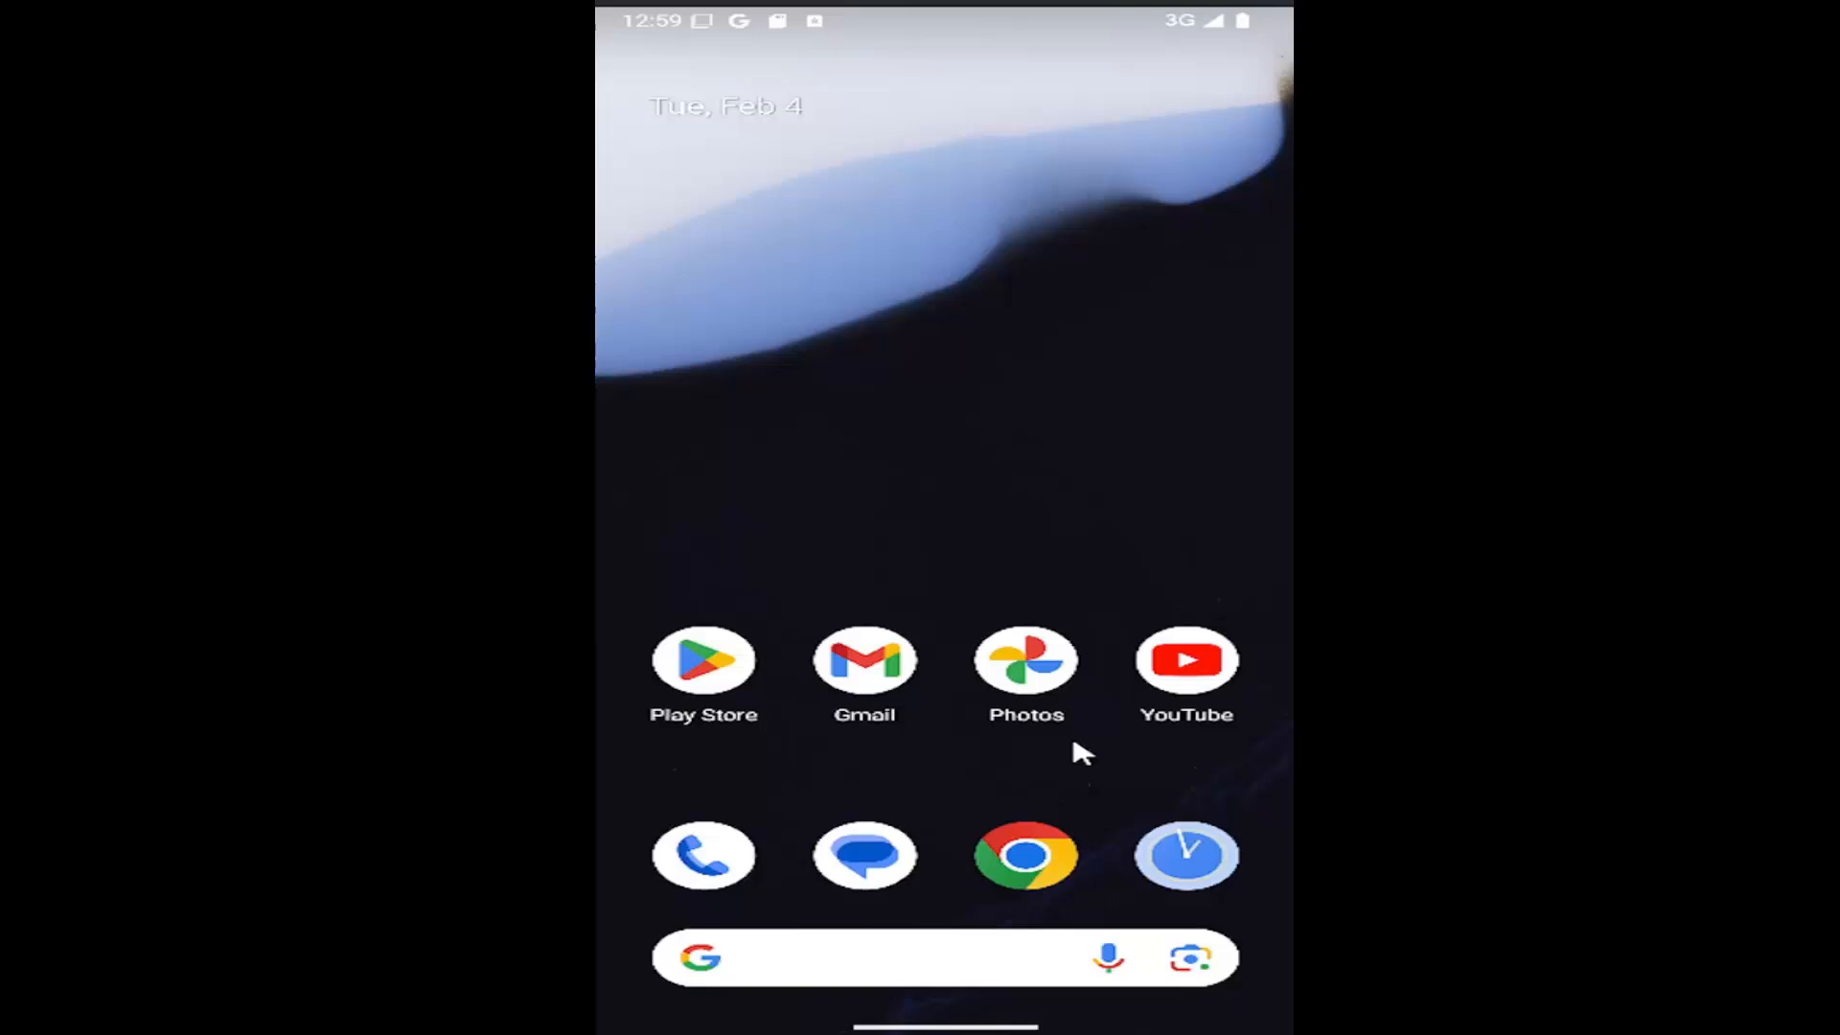
- Open Clock from the app drawer and start a 25-second countdown timer
scroll(up, 3)
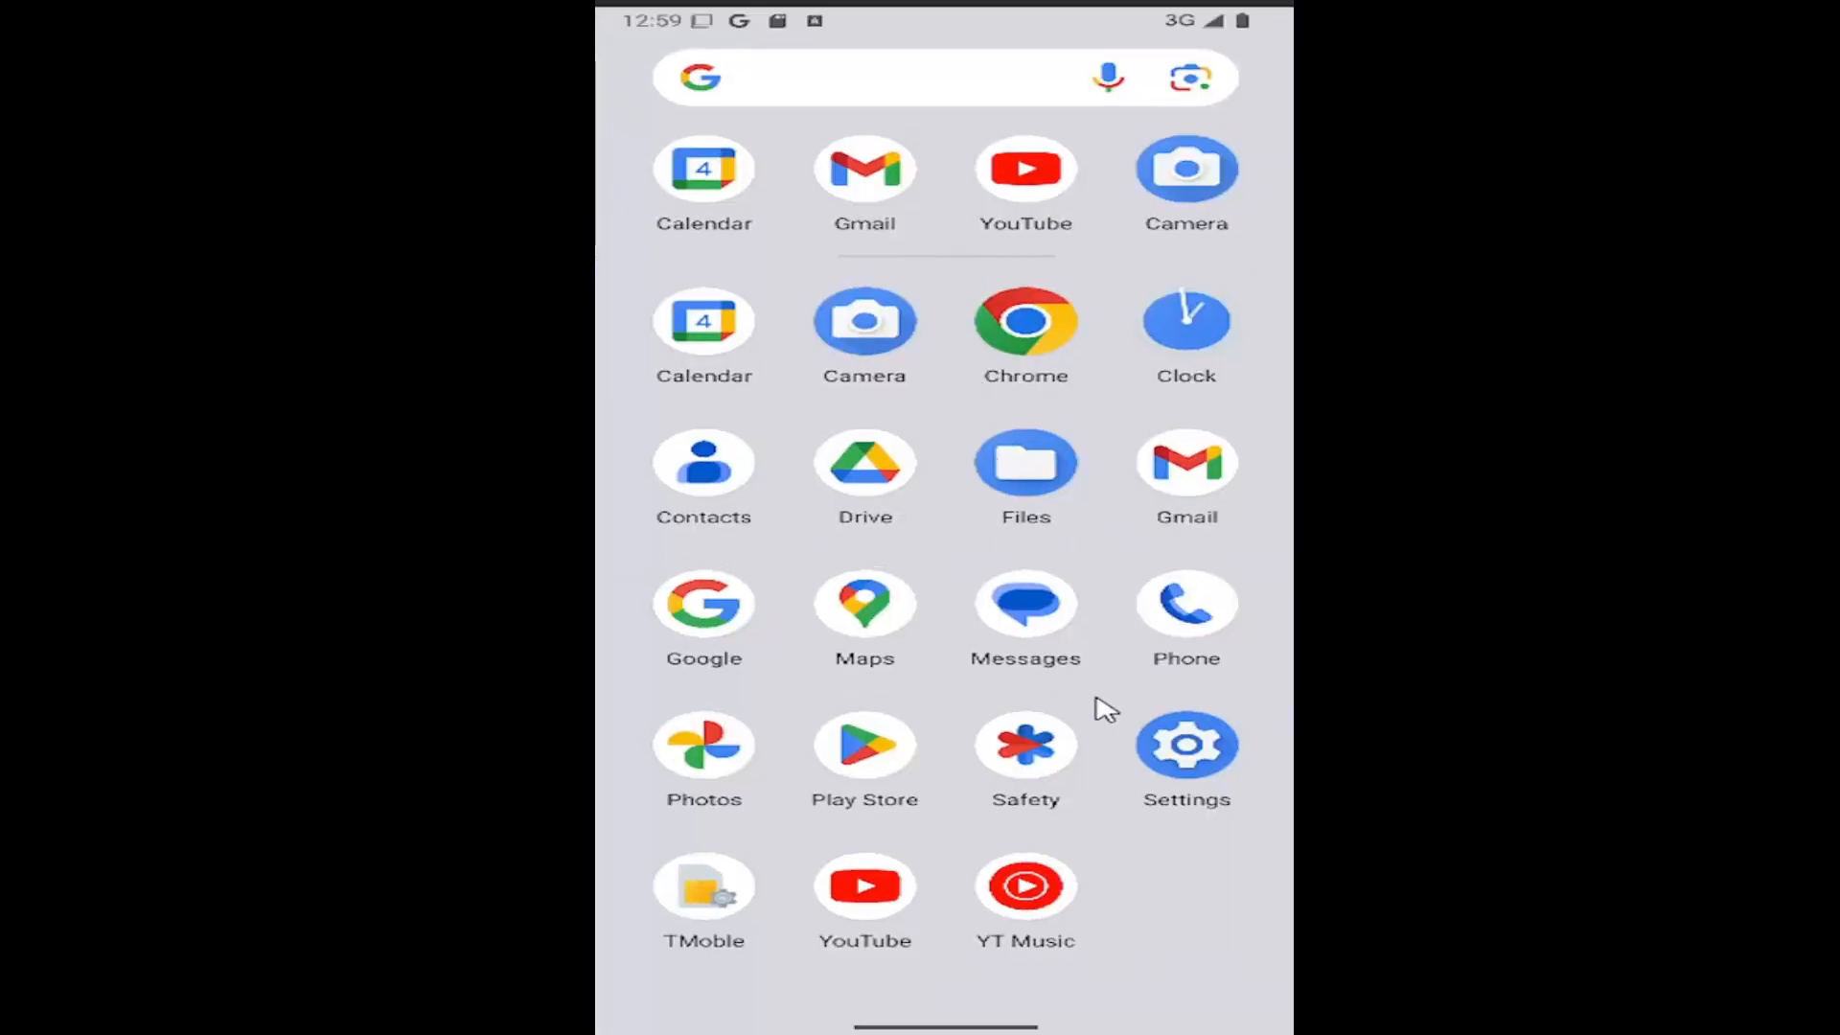
mouse_move(1186, 329)
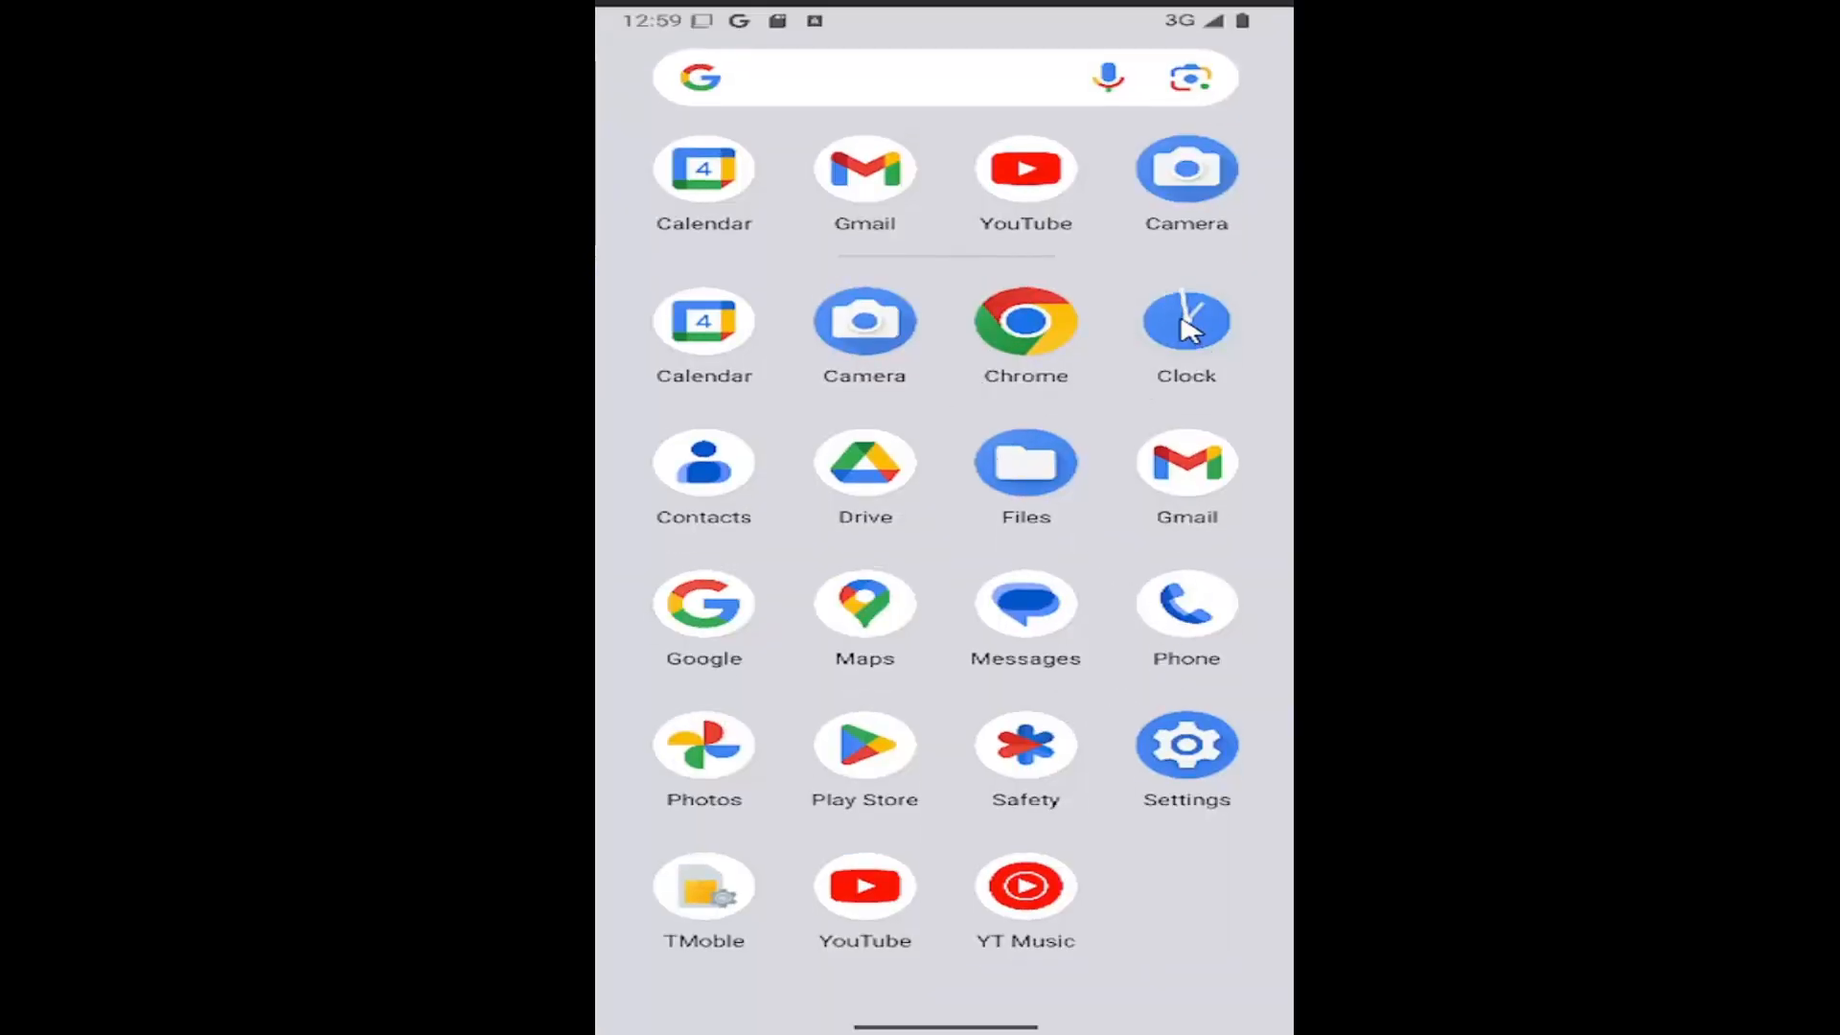
click(1185, 319)
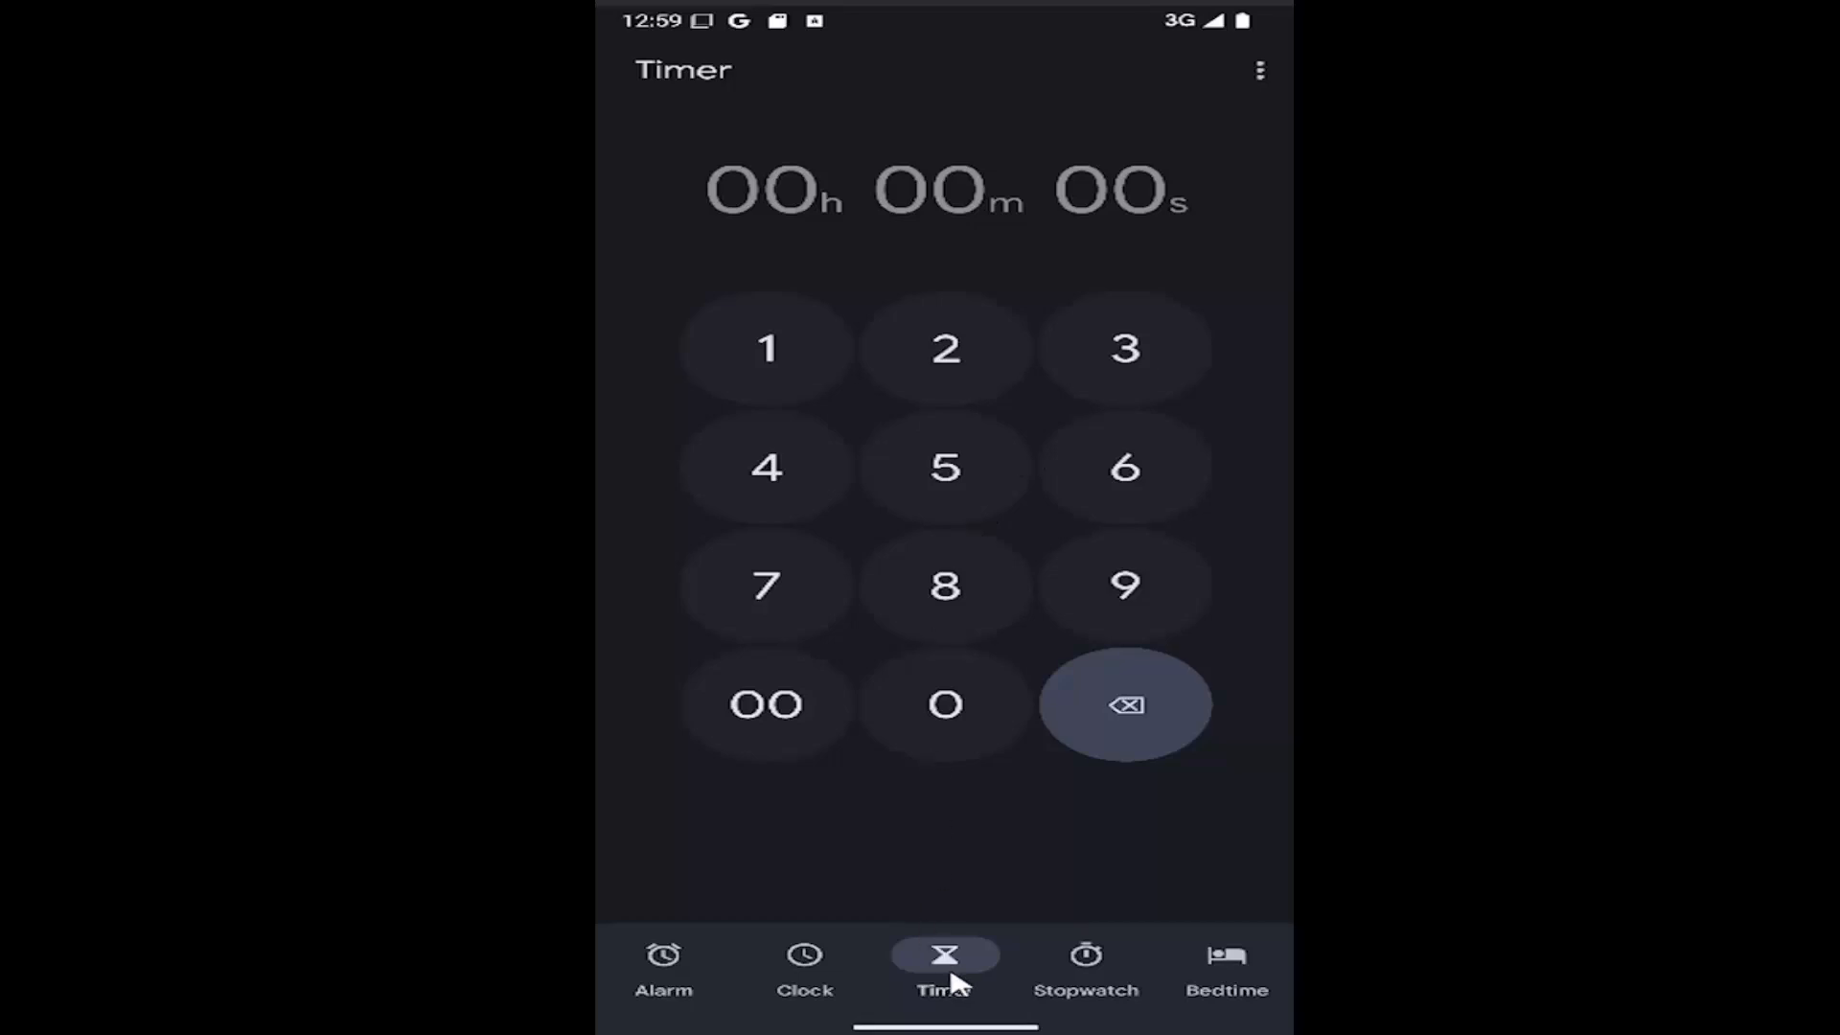
mouse_move(932, 968)
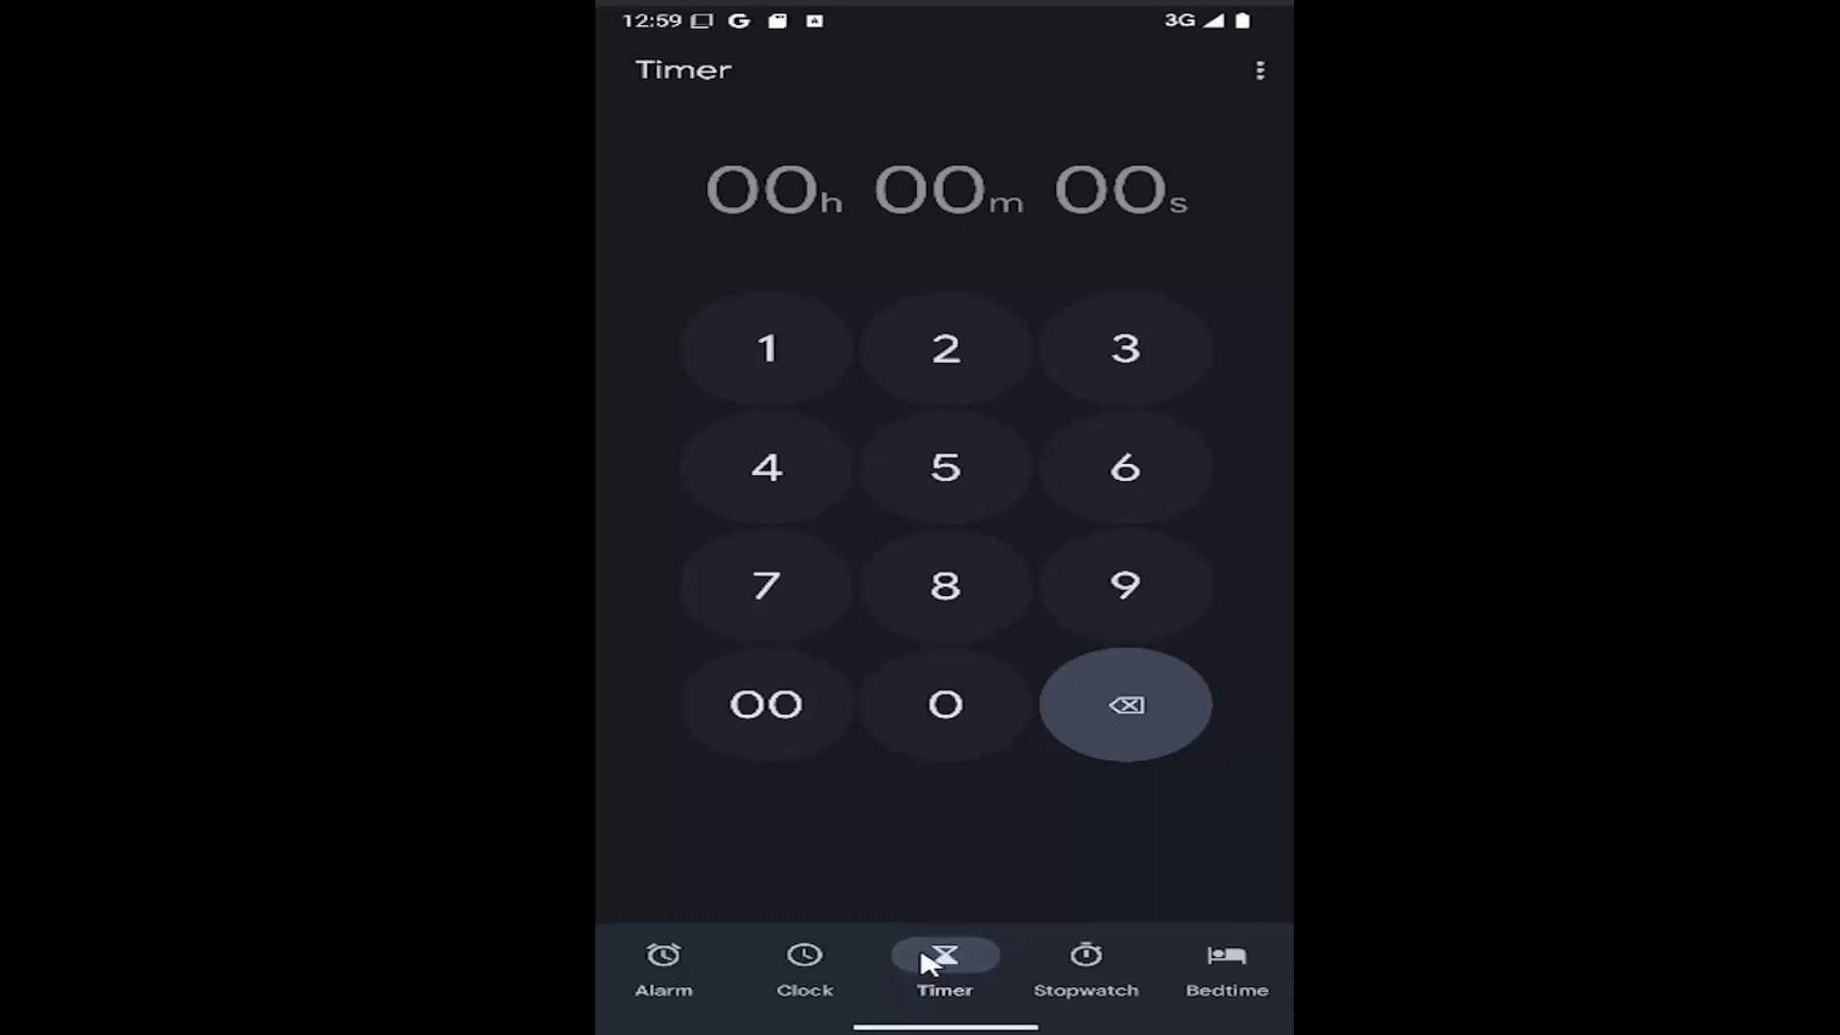
click(945, 467)
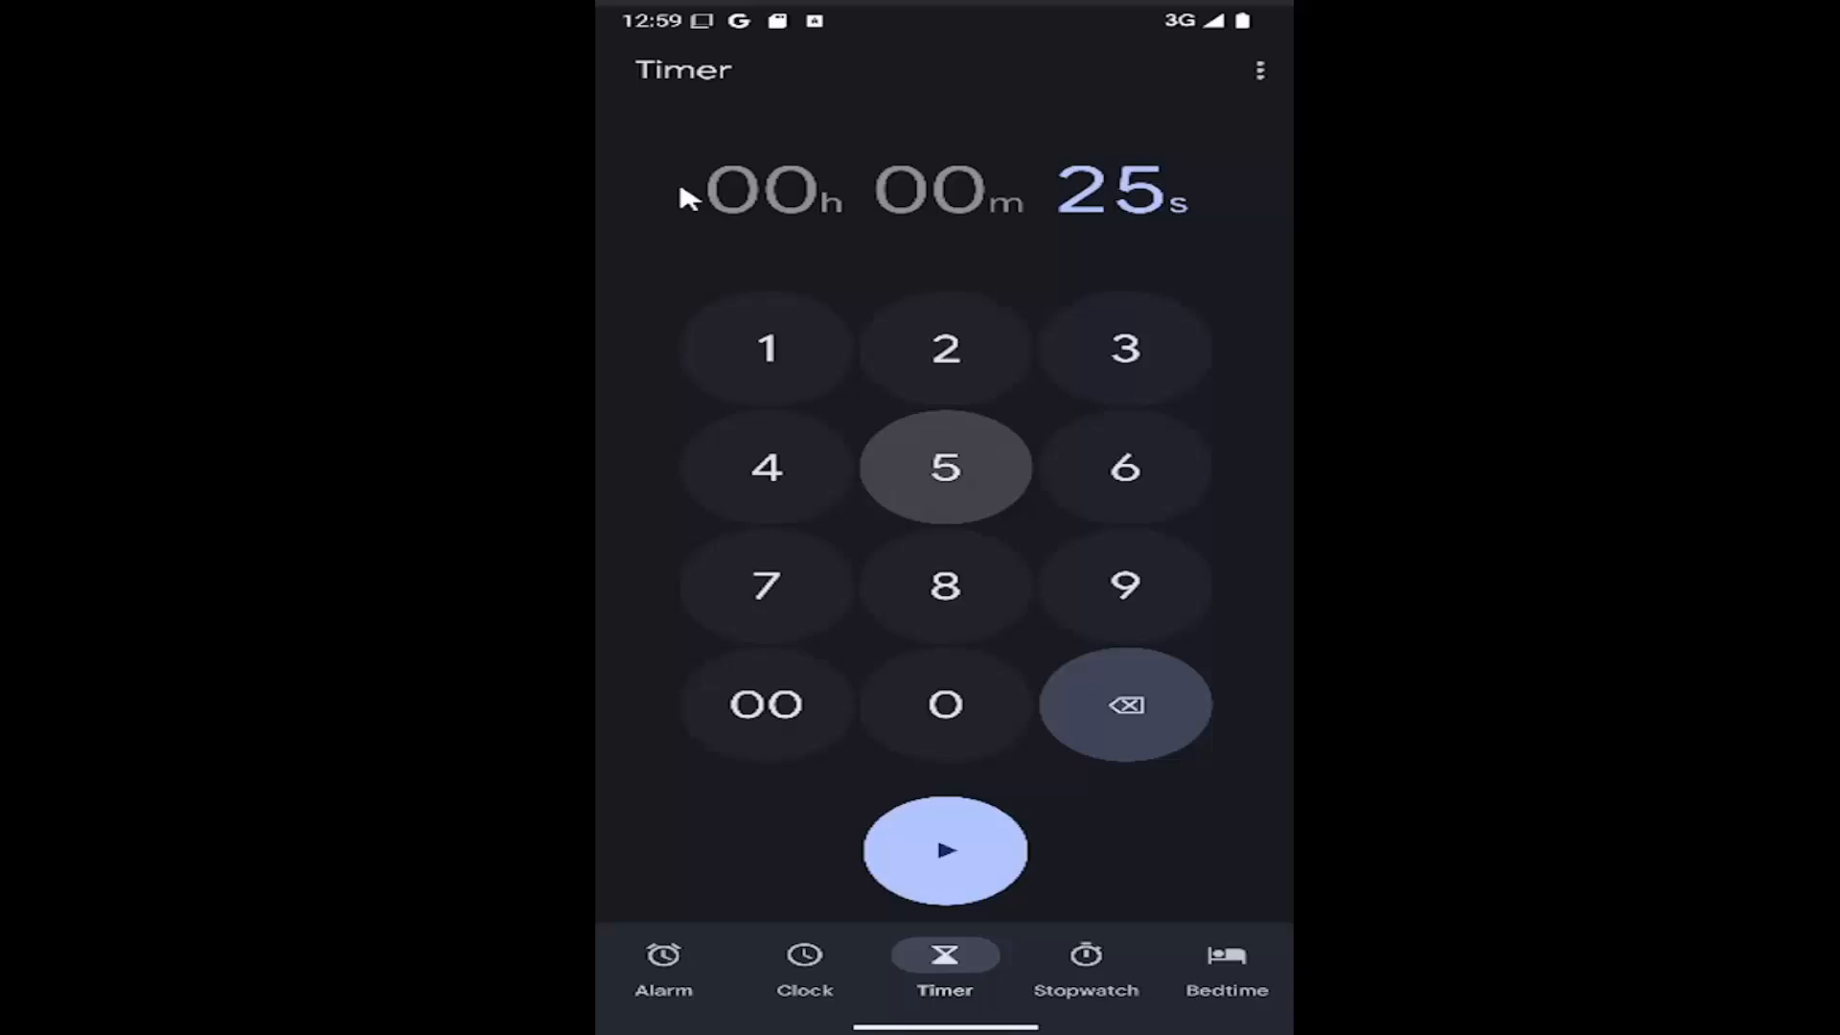
click(943, 851)
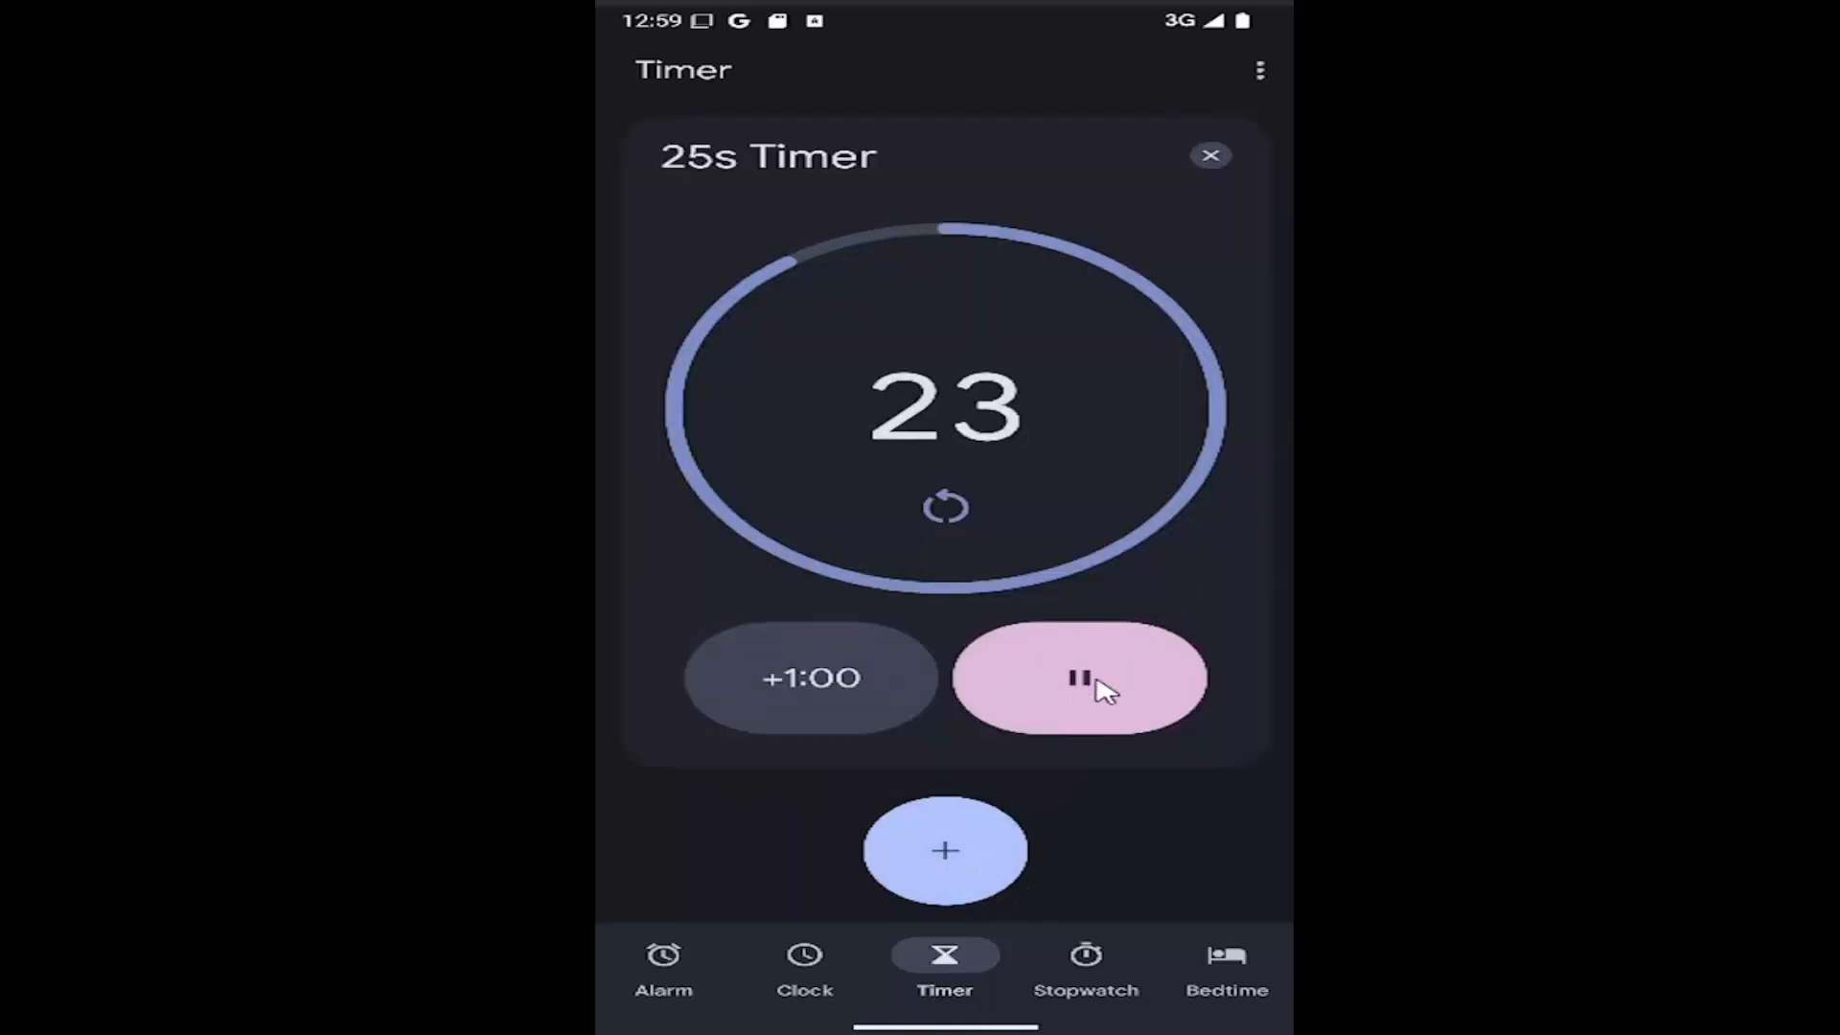
- Pause the timer, add one minute, reset to 25 seconds and restart it
click(1081, 678)
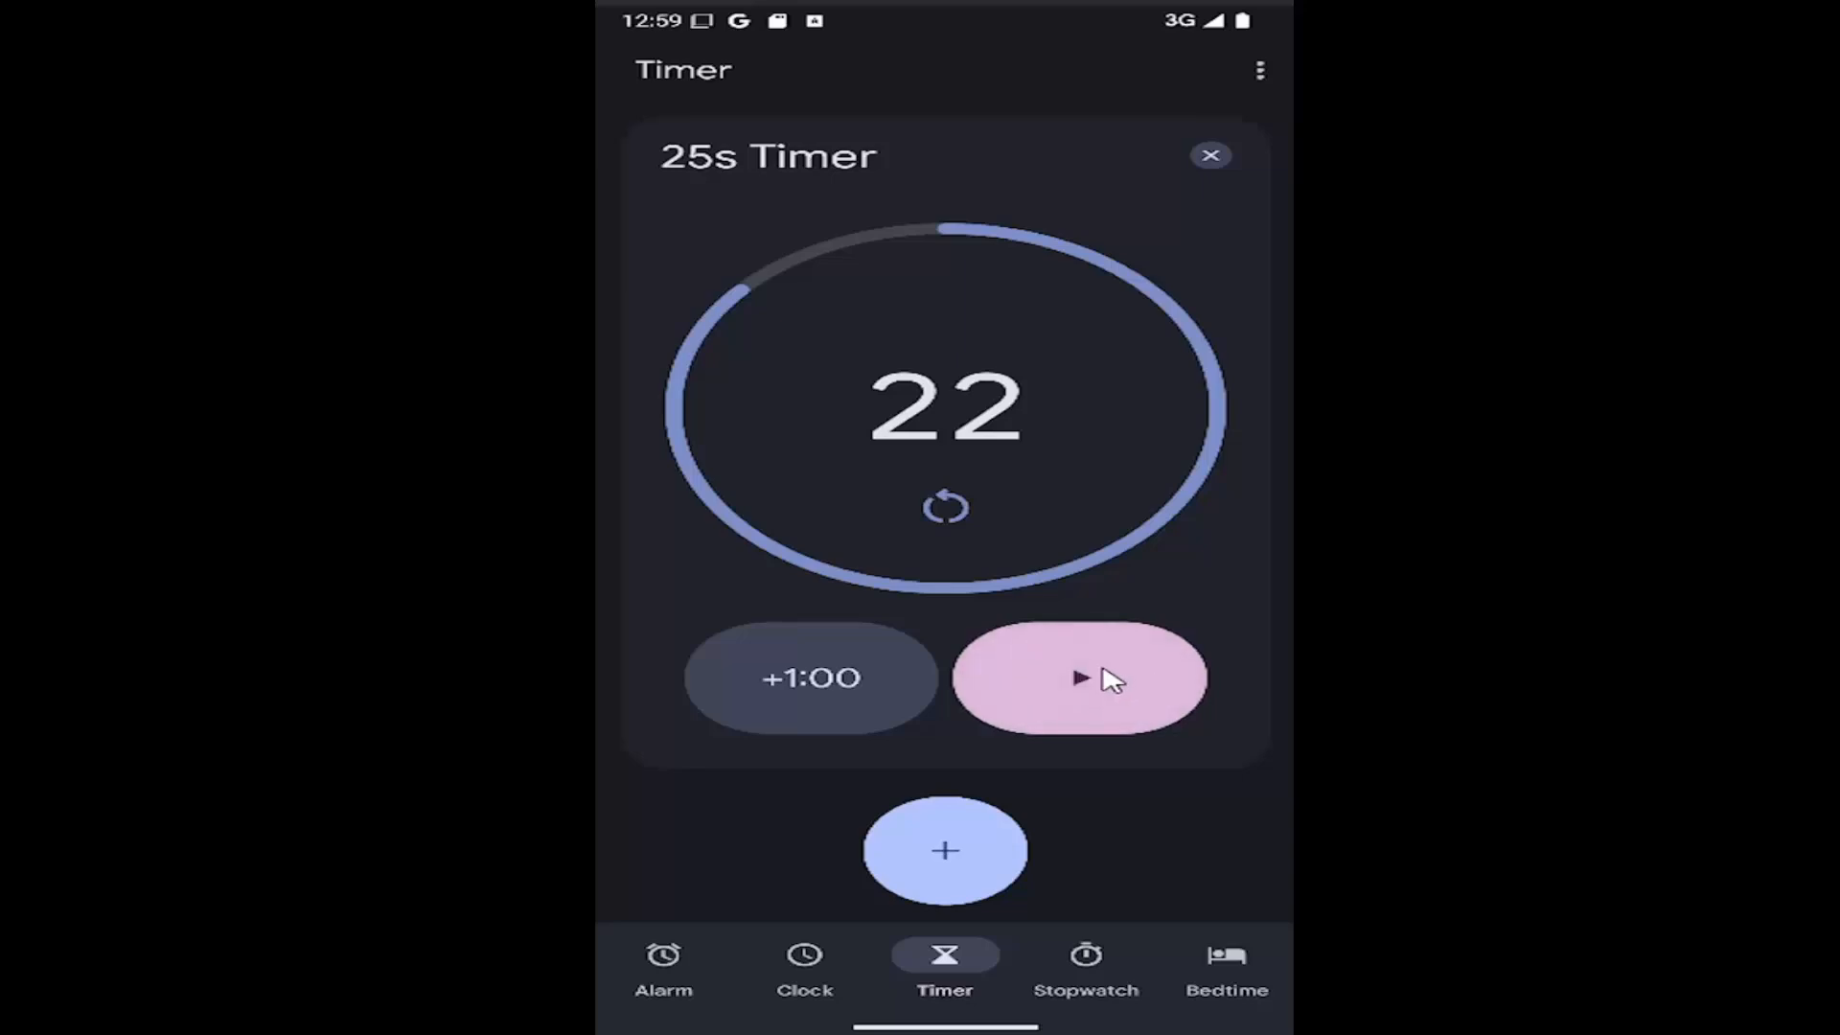
mouse_move(810, 678)
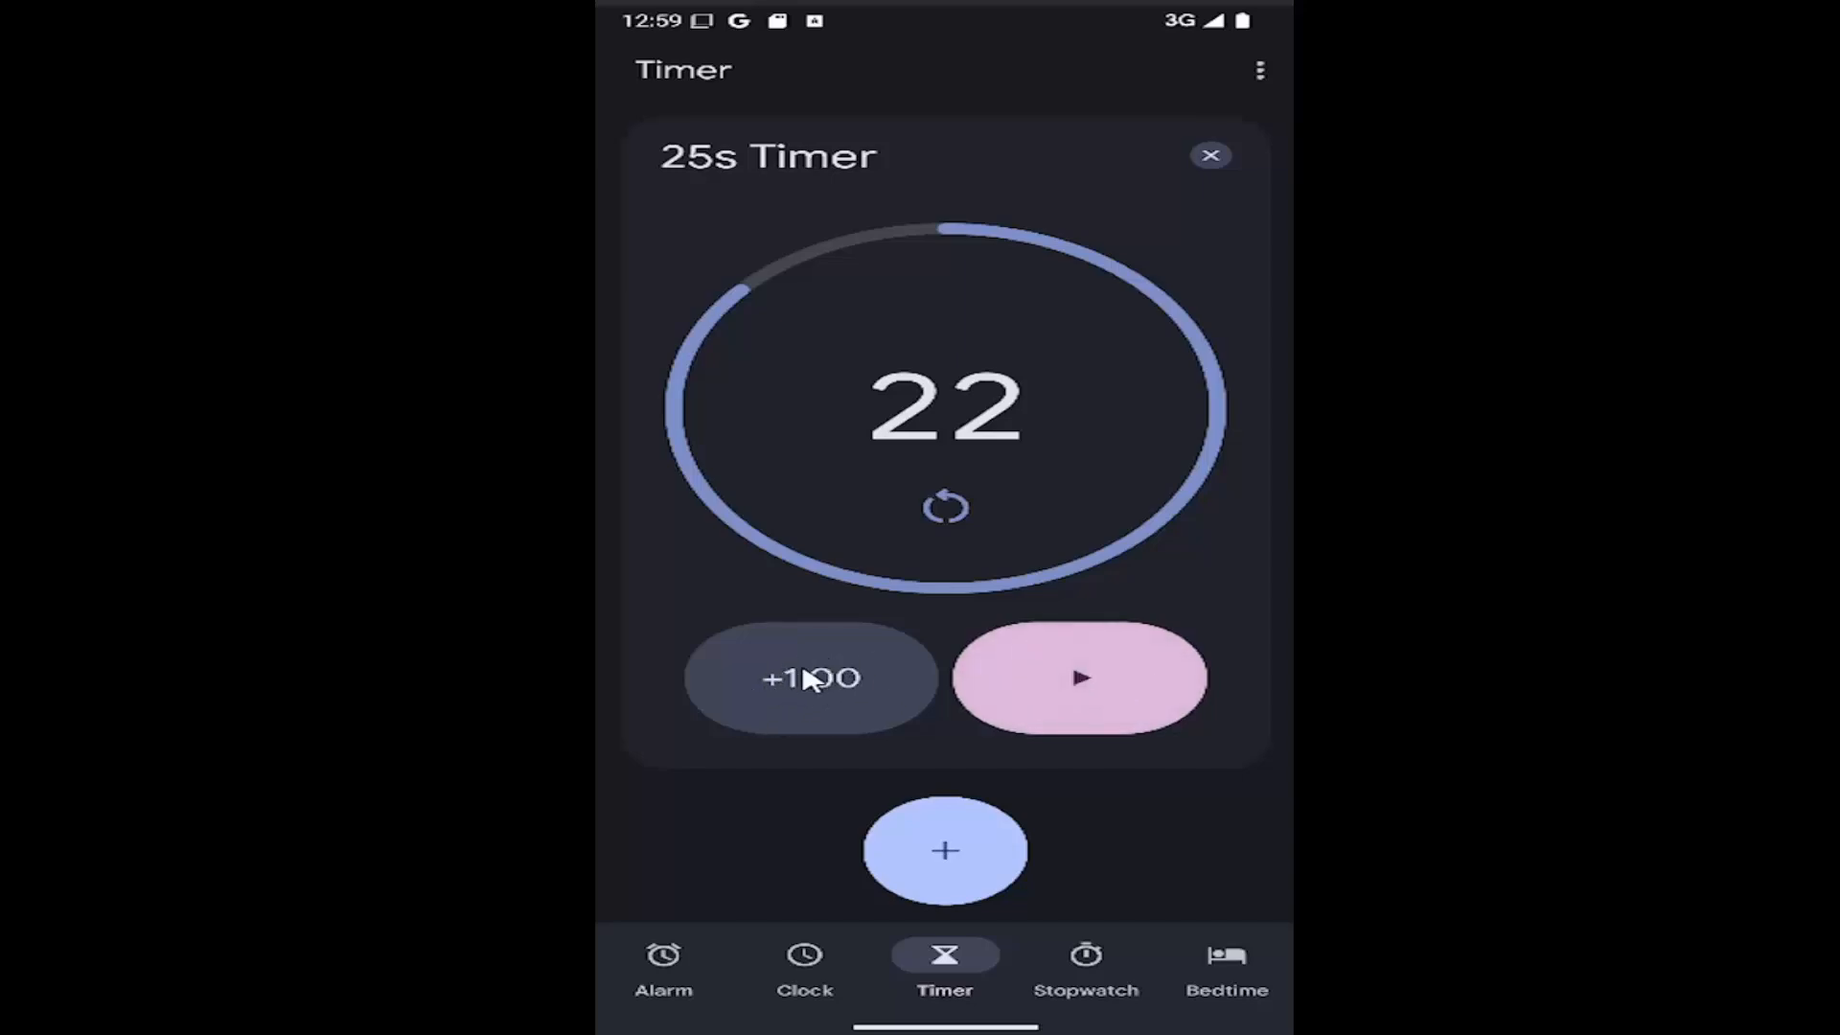
click(810, 679)
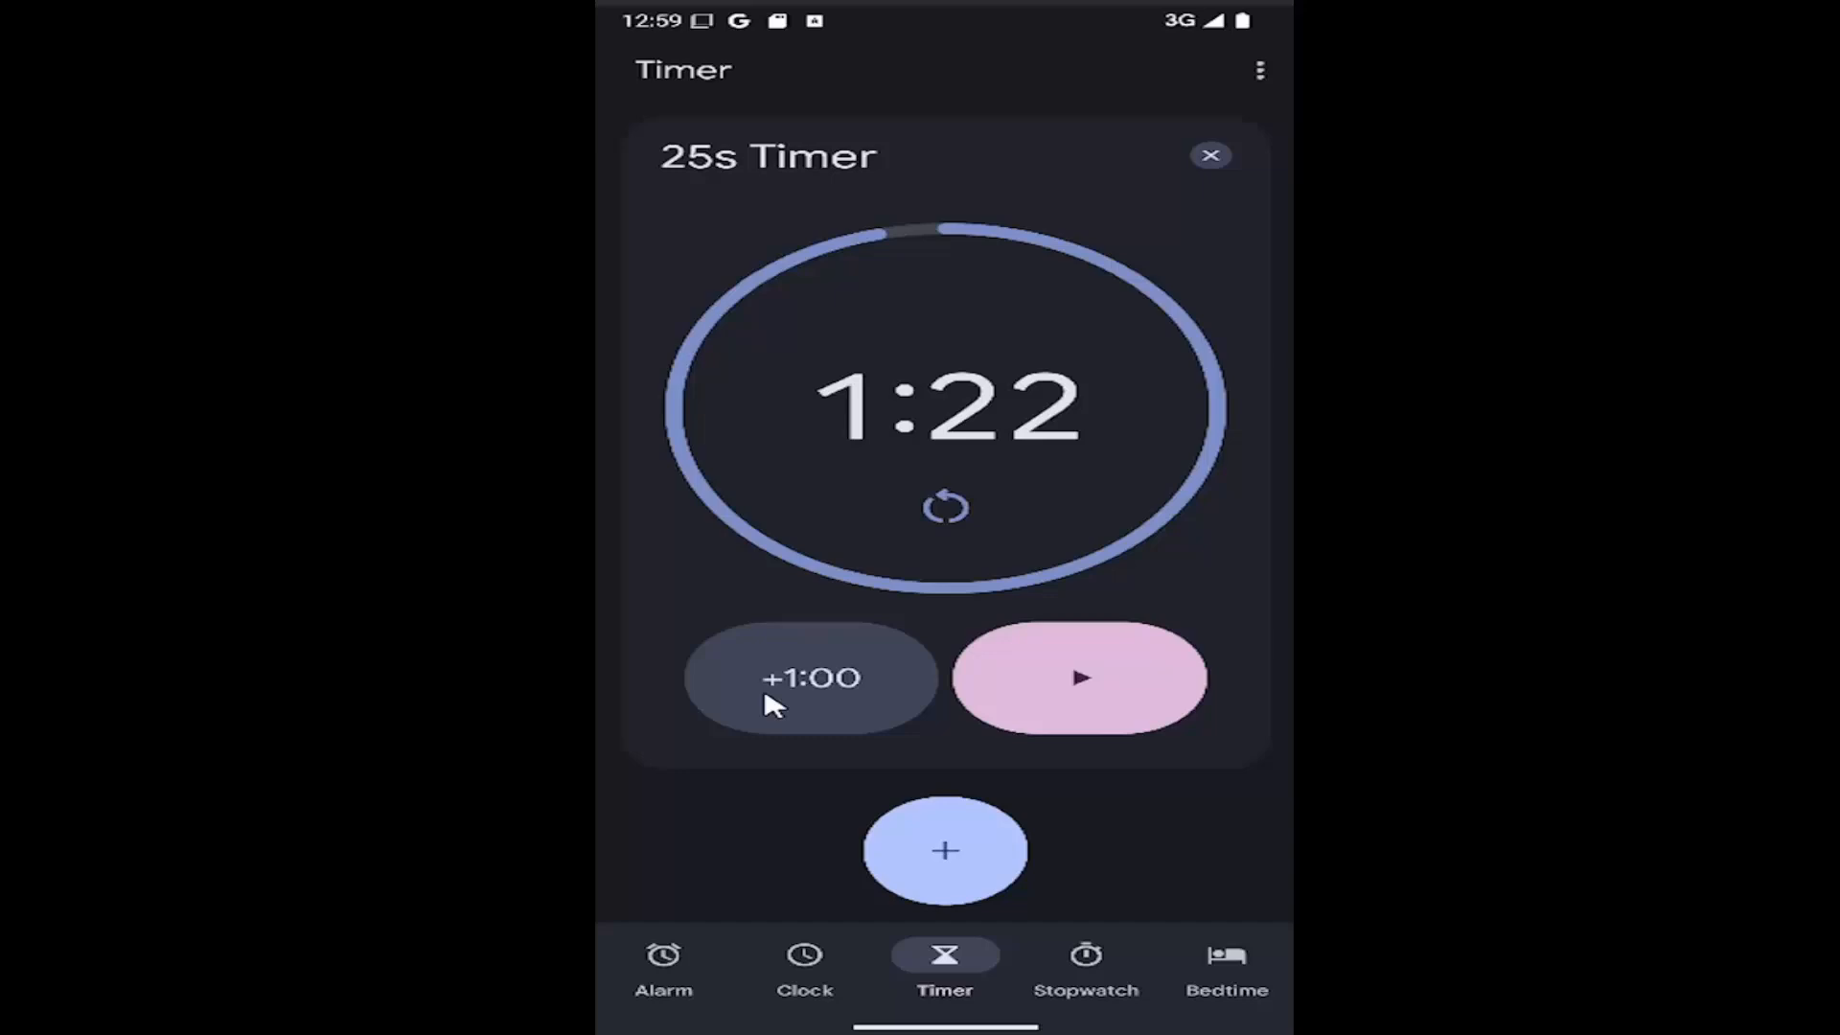
click(945, 506)
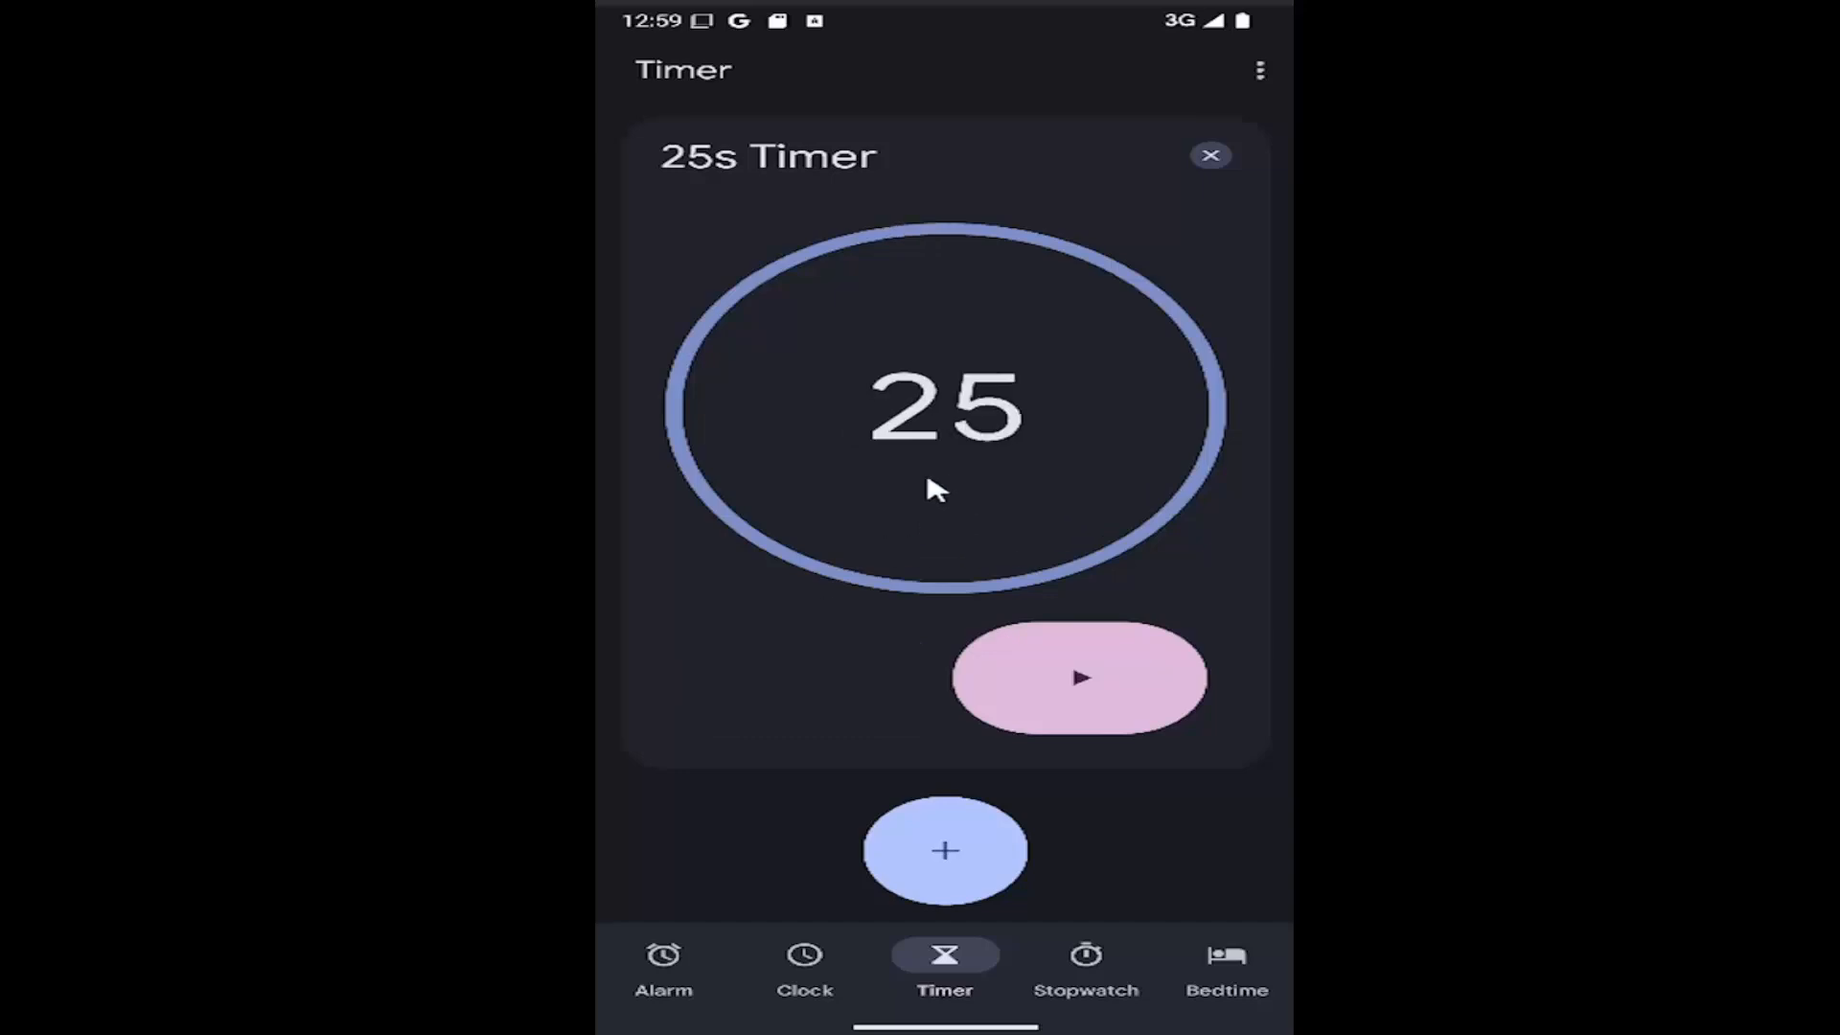
mouse_move(933, 522)
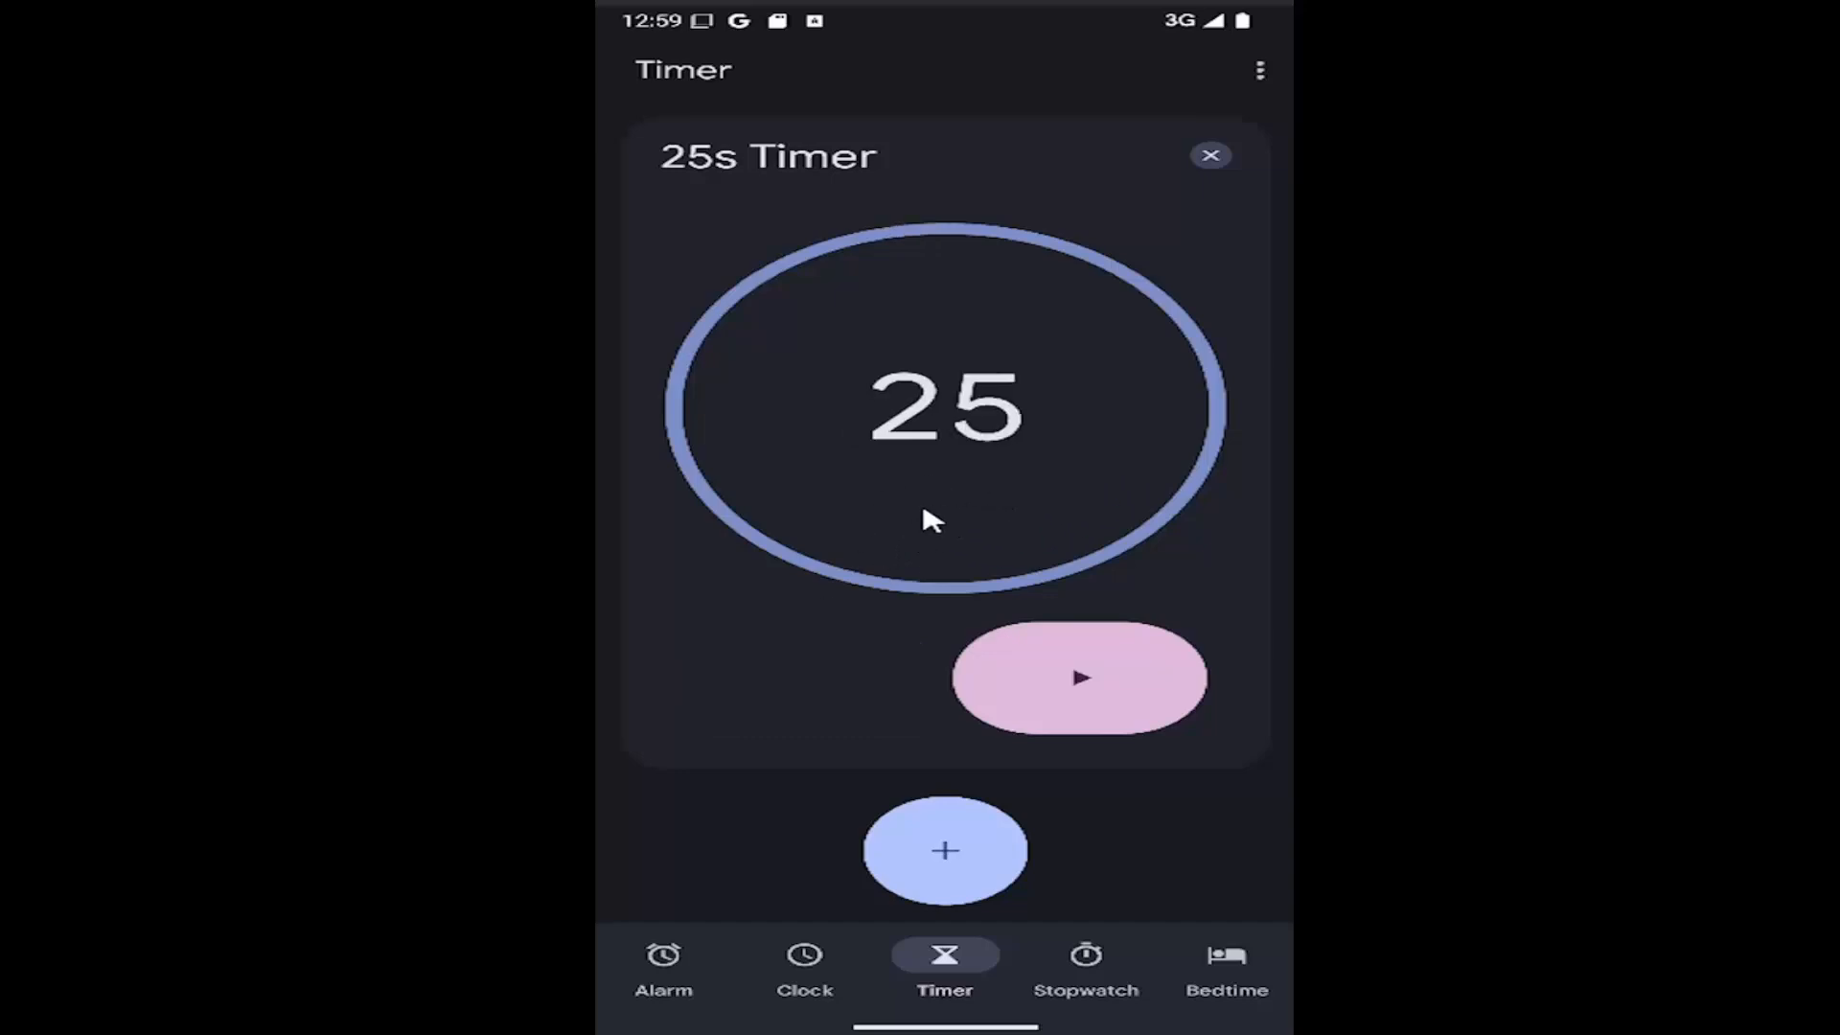
click(1077, 679)
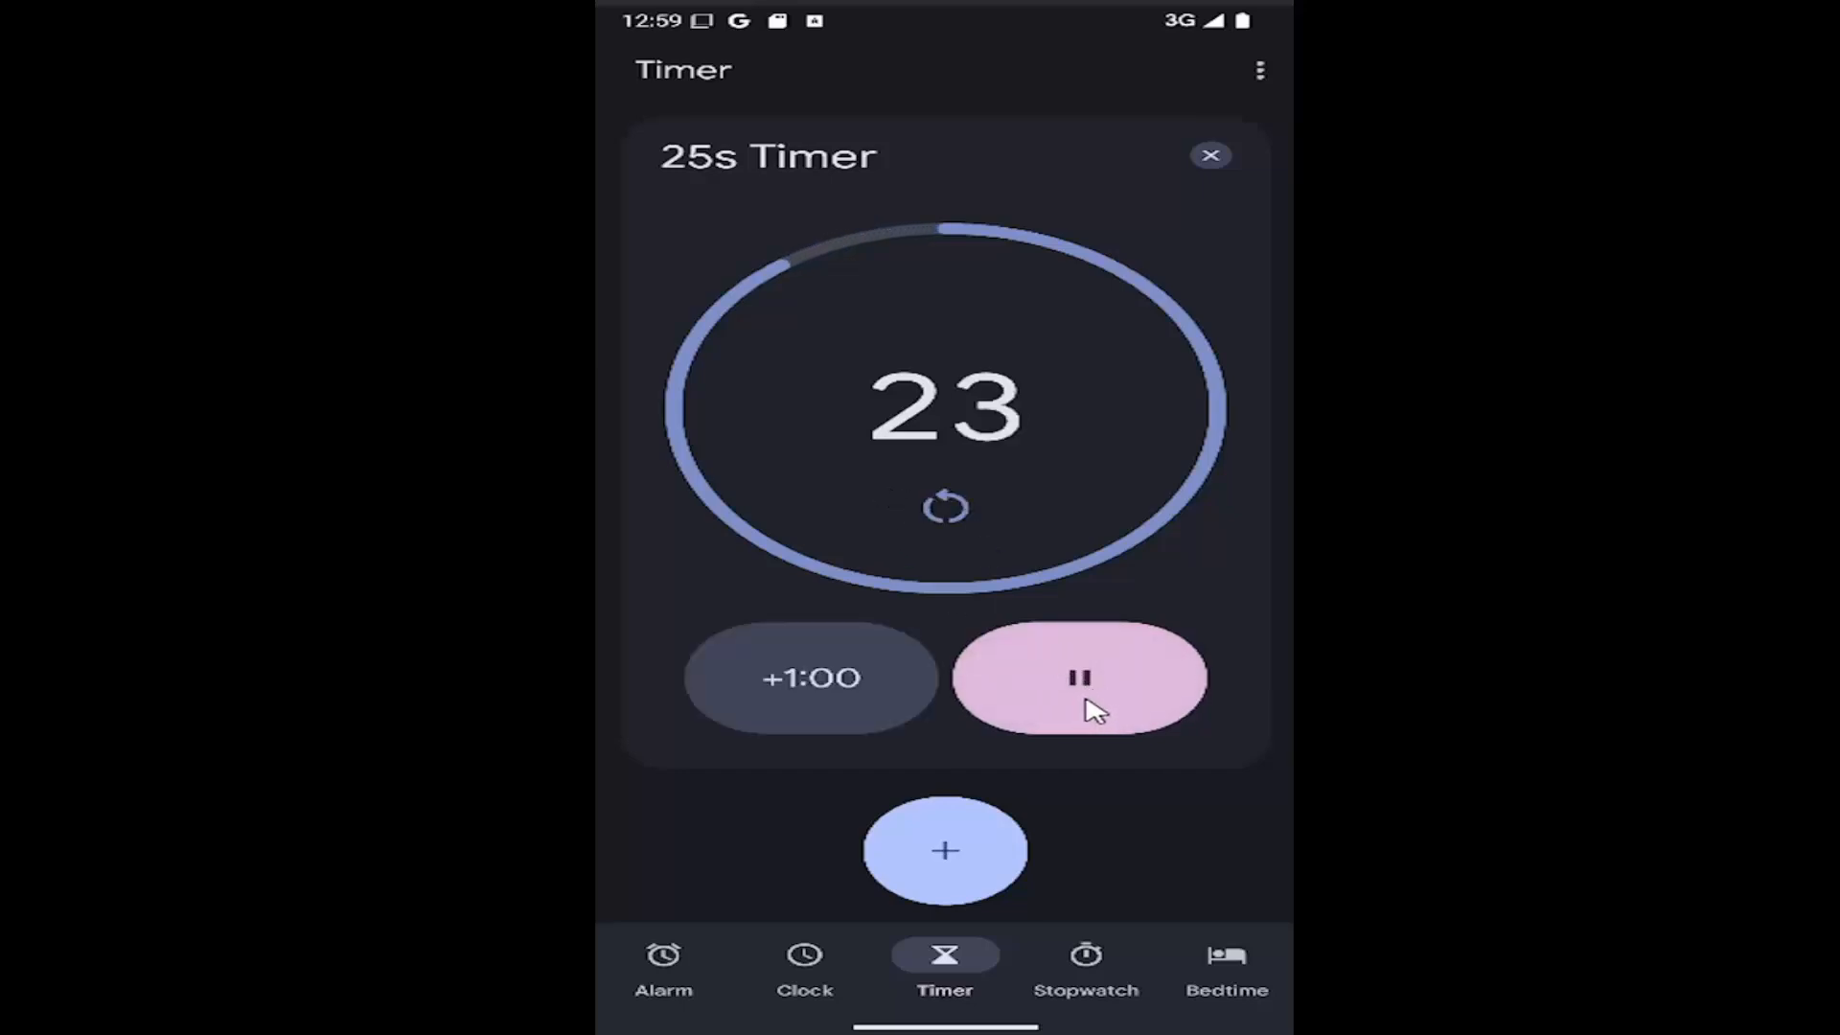
- Remove the 25s Timer card and open a blank 00h 00m 00s timer pad
click(1209, 155)
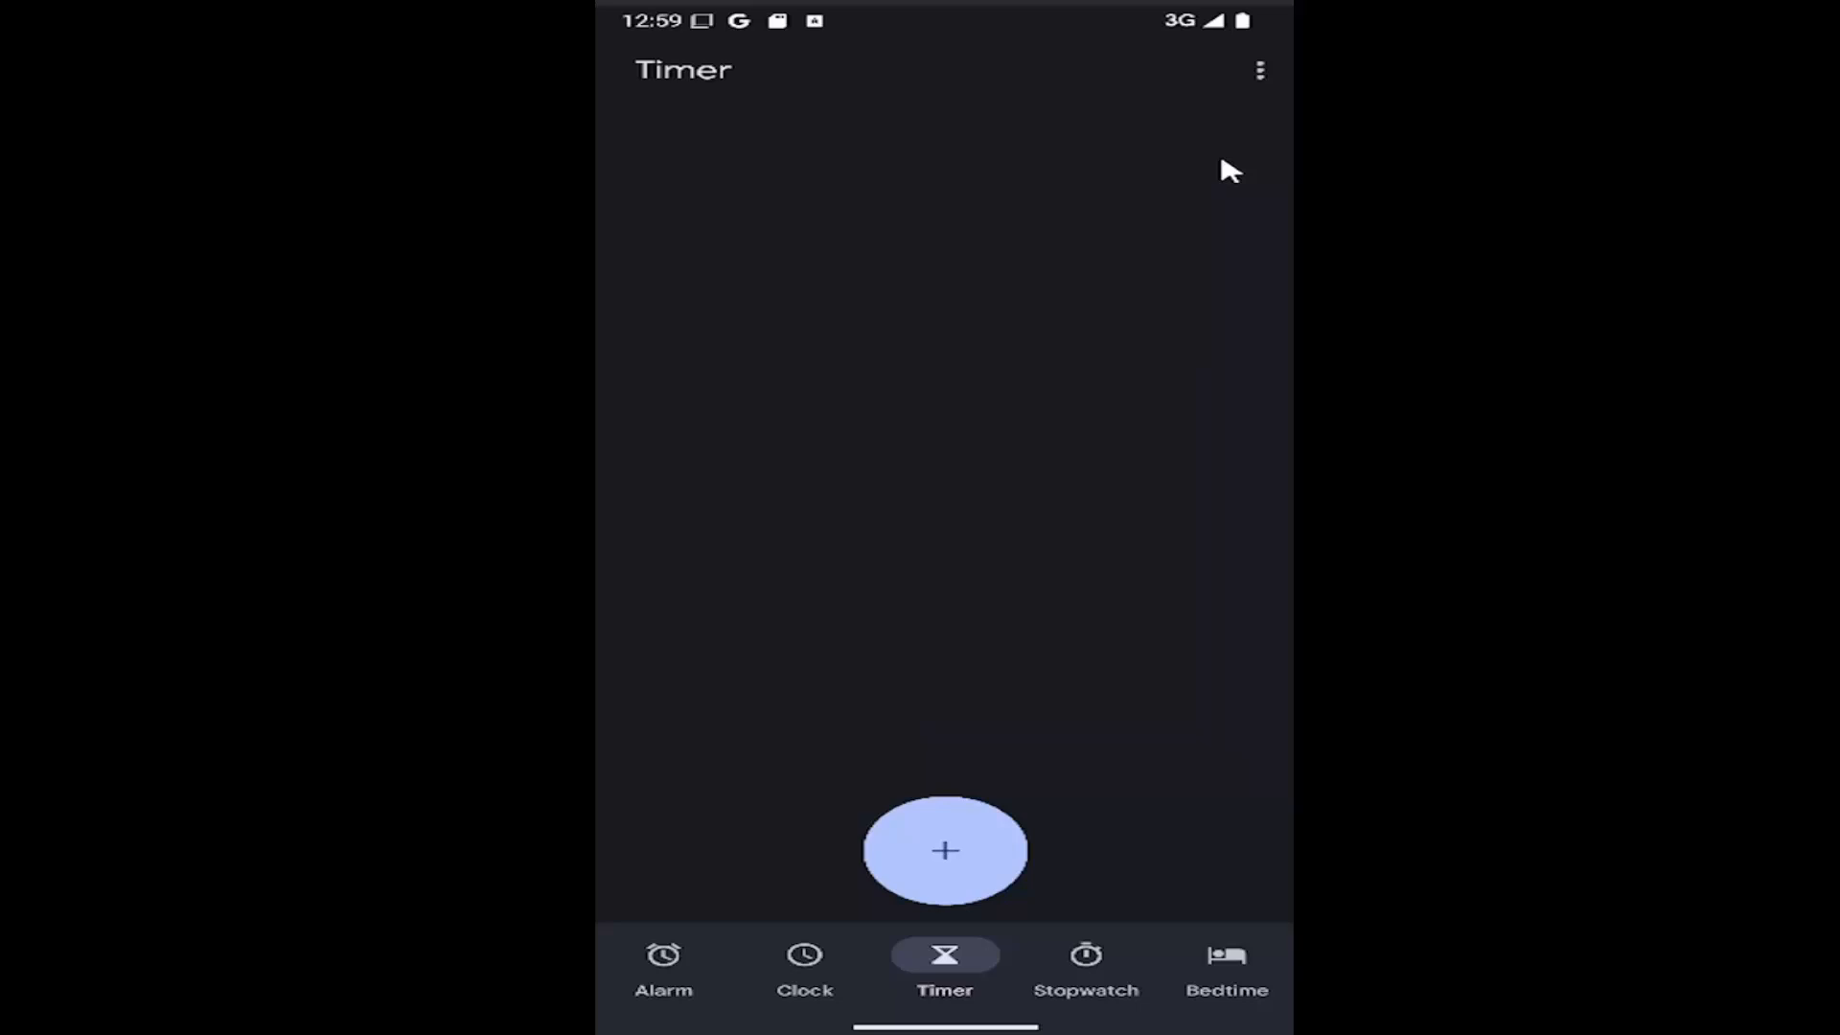
click(945, 851)
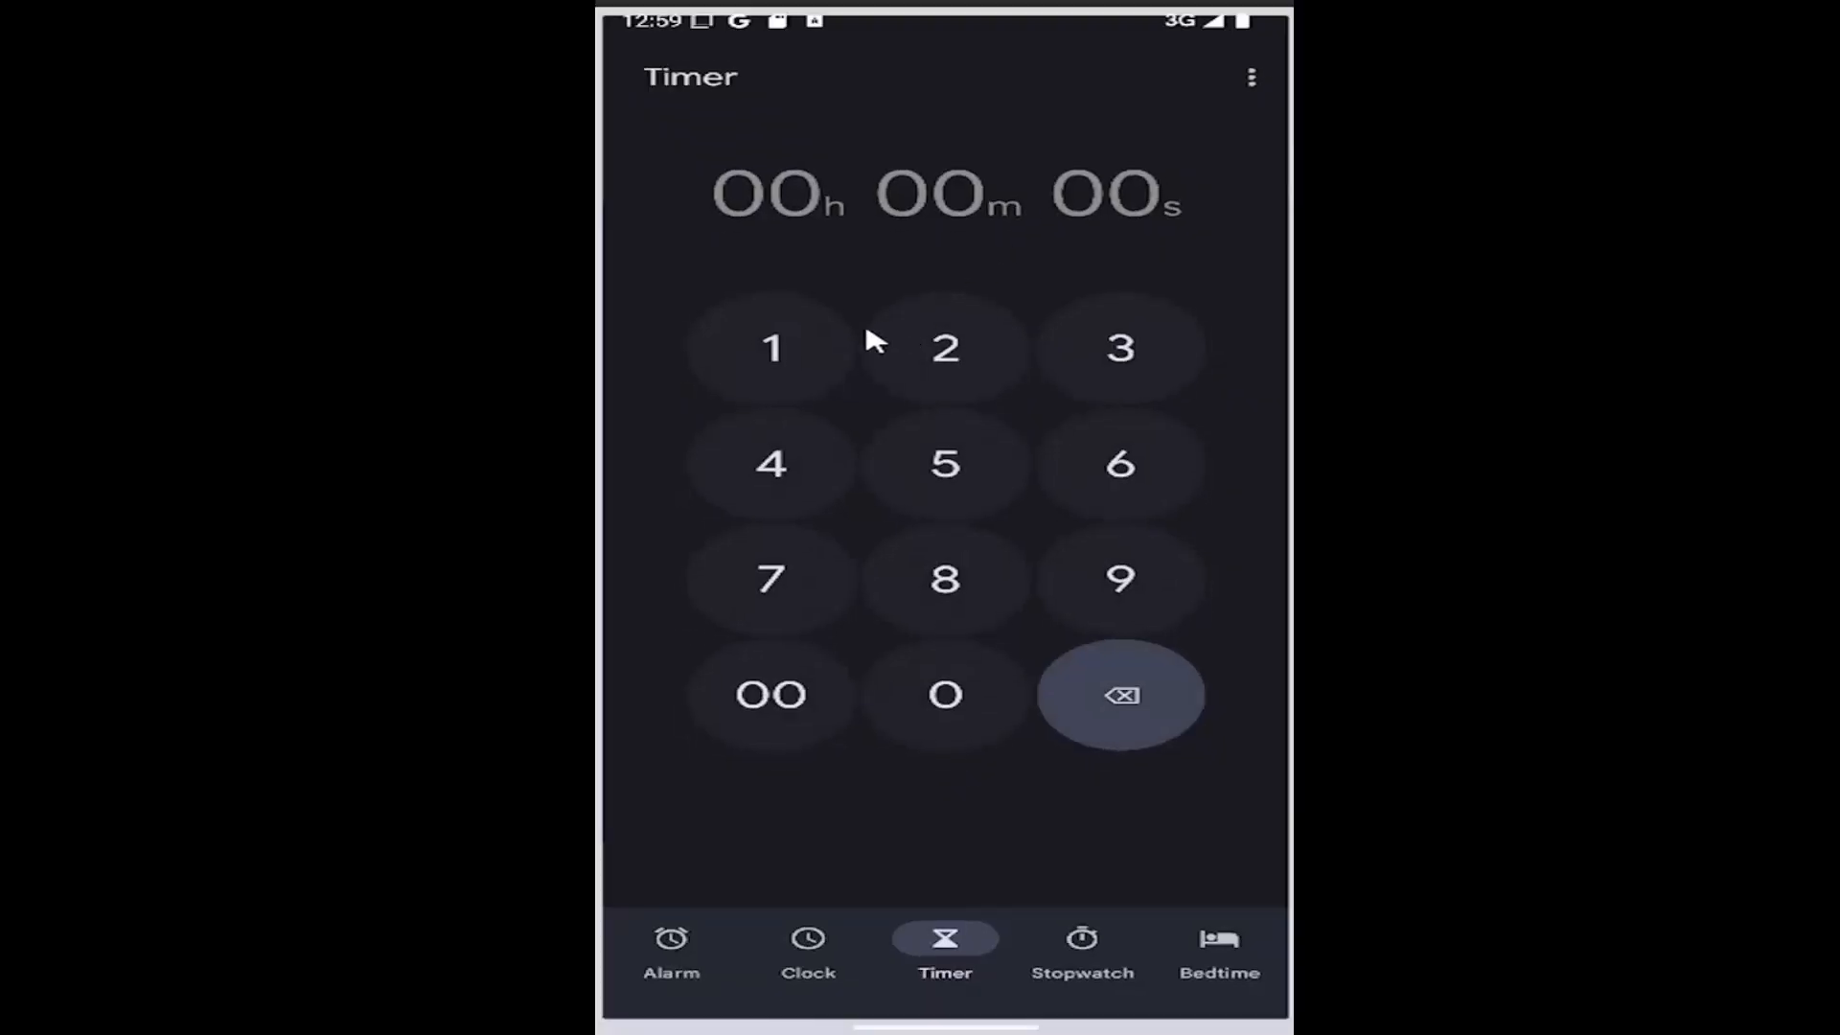